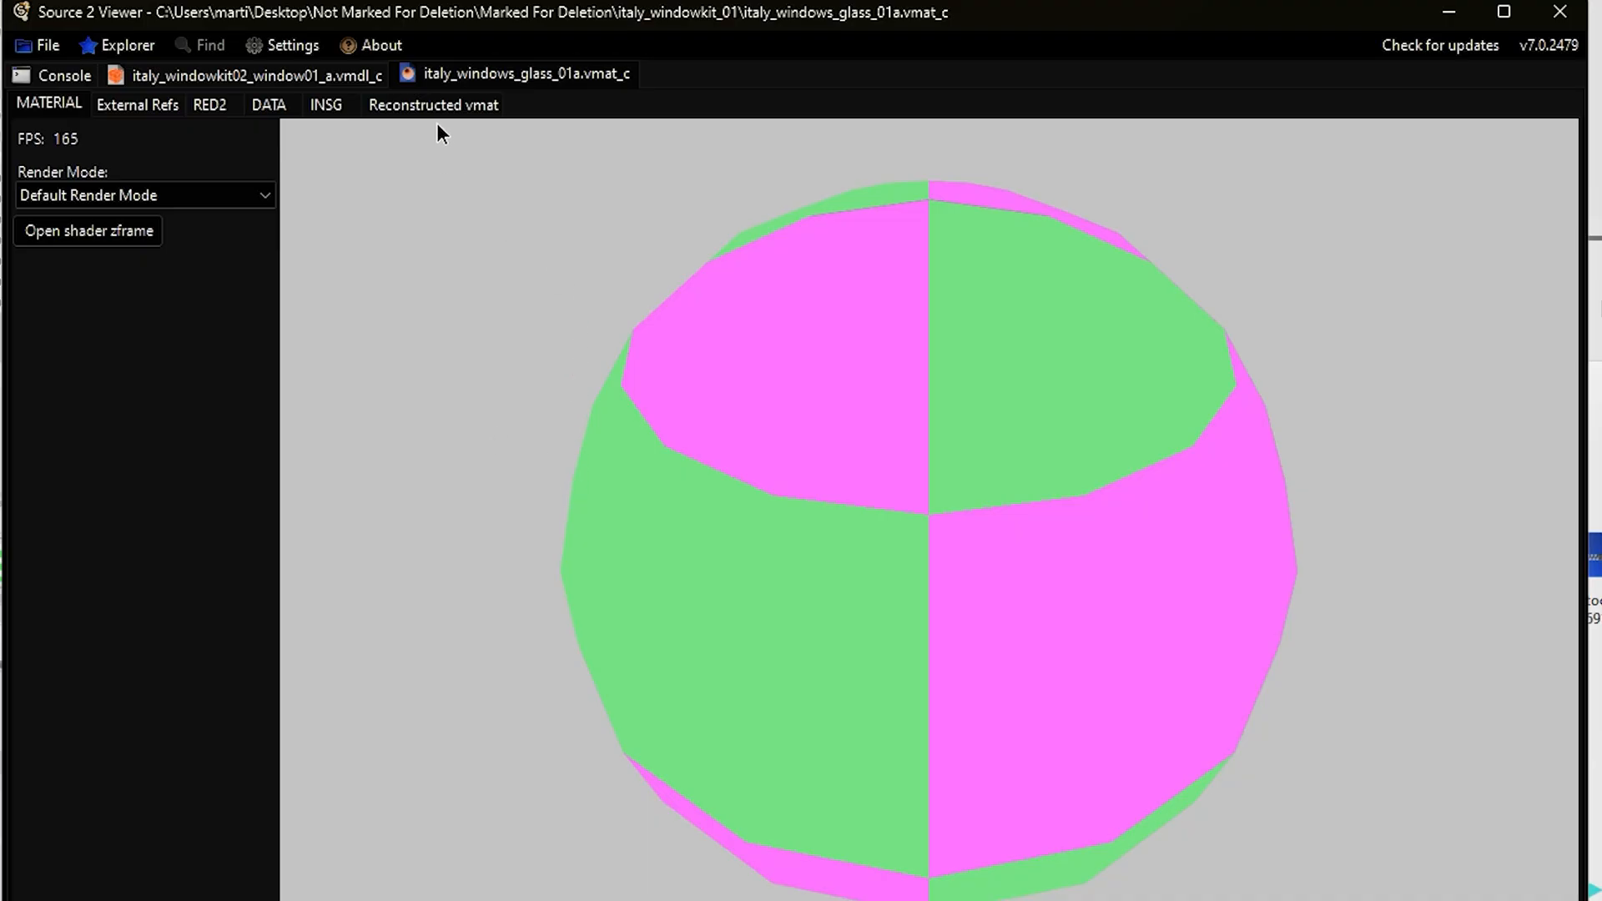
Show the reconstructed vmat text of italy_windows_glass_01a
{"action": "left_click", "coordinate": [432, 104]}
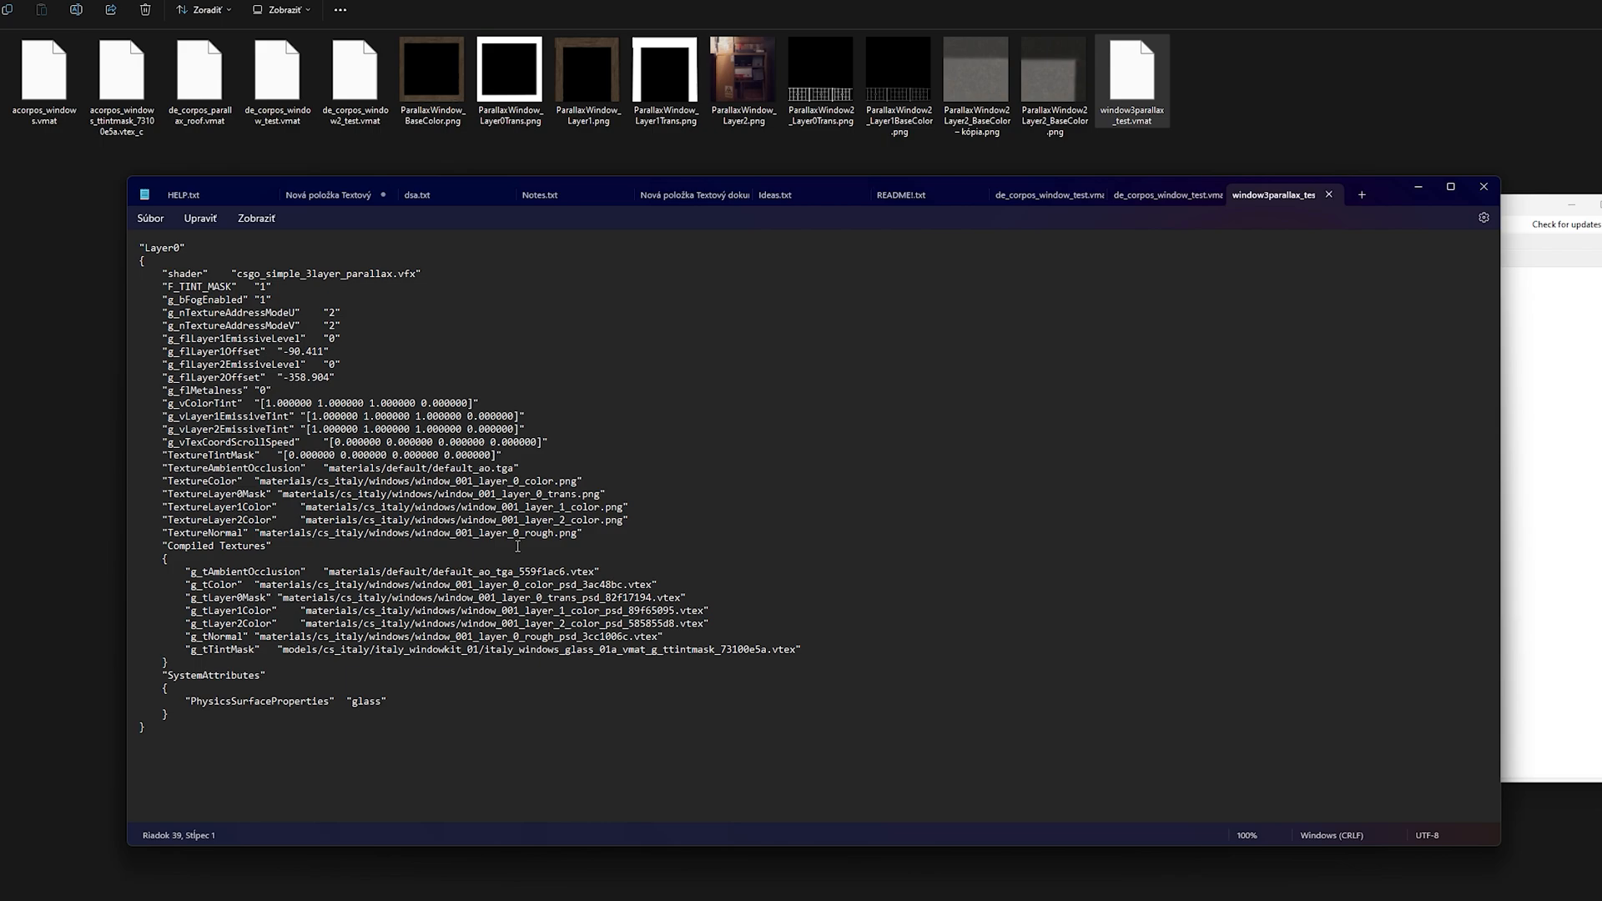
{"action": "left_click", "coordinate": [1187, 827]}
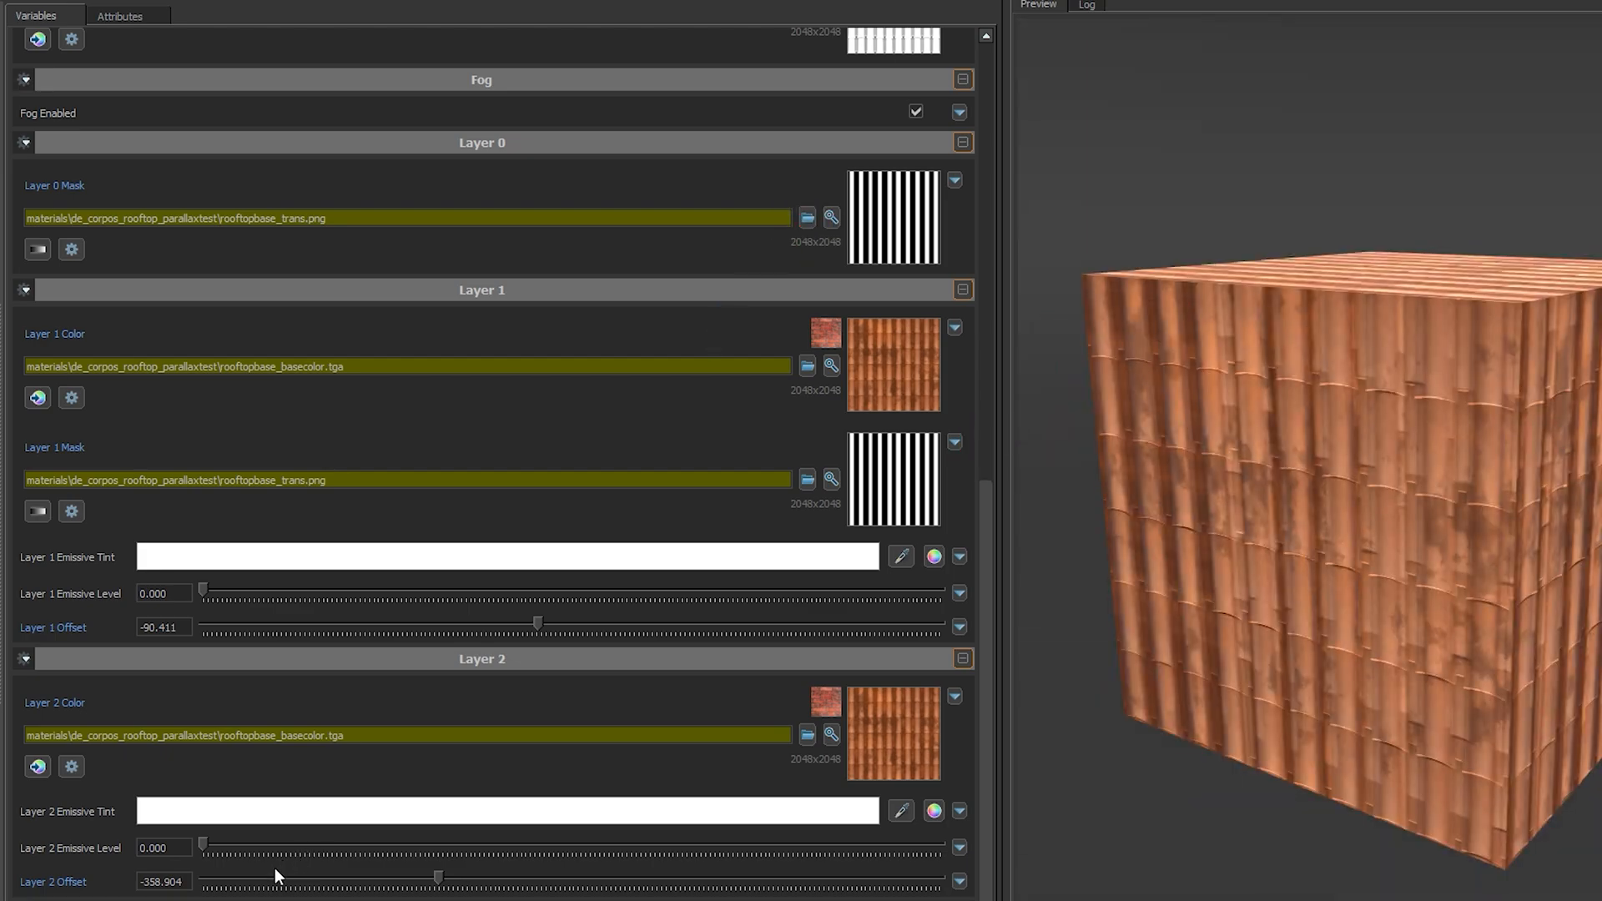
Drag the Layer 2 offset slider to deepen the rooftop parallax layer
{"action": "left_click_drag", "start_coordinate": [440, 879], "coordinate": [547, 879]}
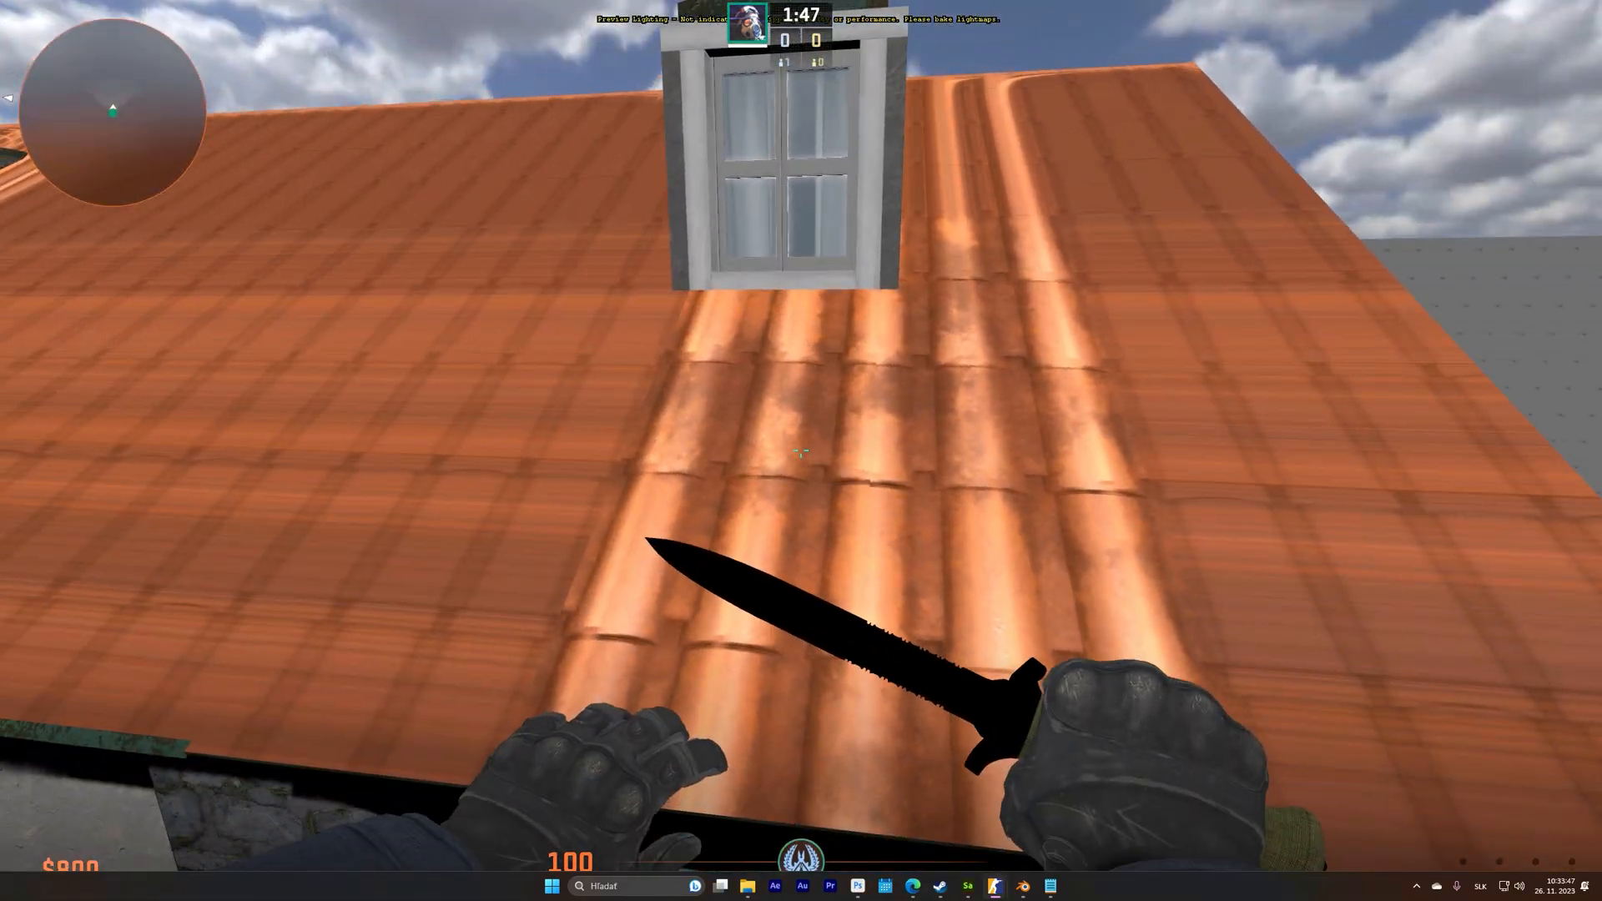
{"action": "left_click", "coordinate": [994, 886]}
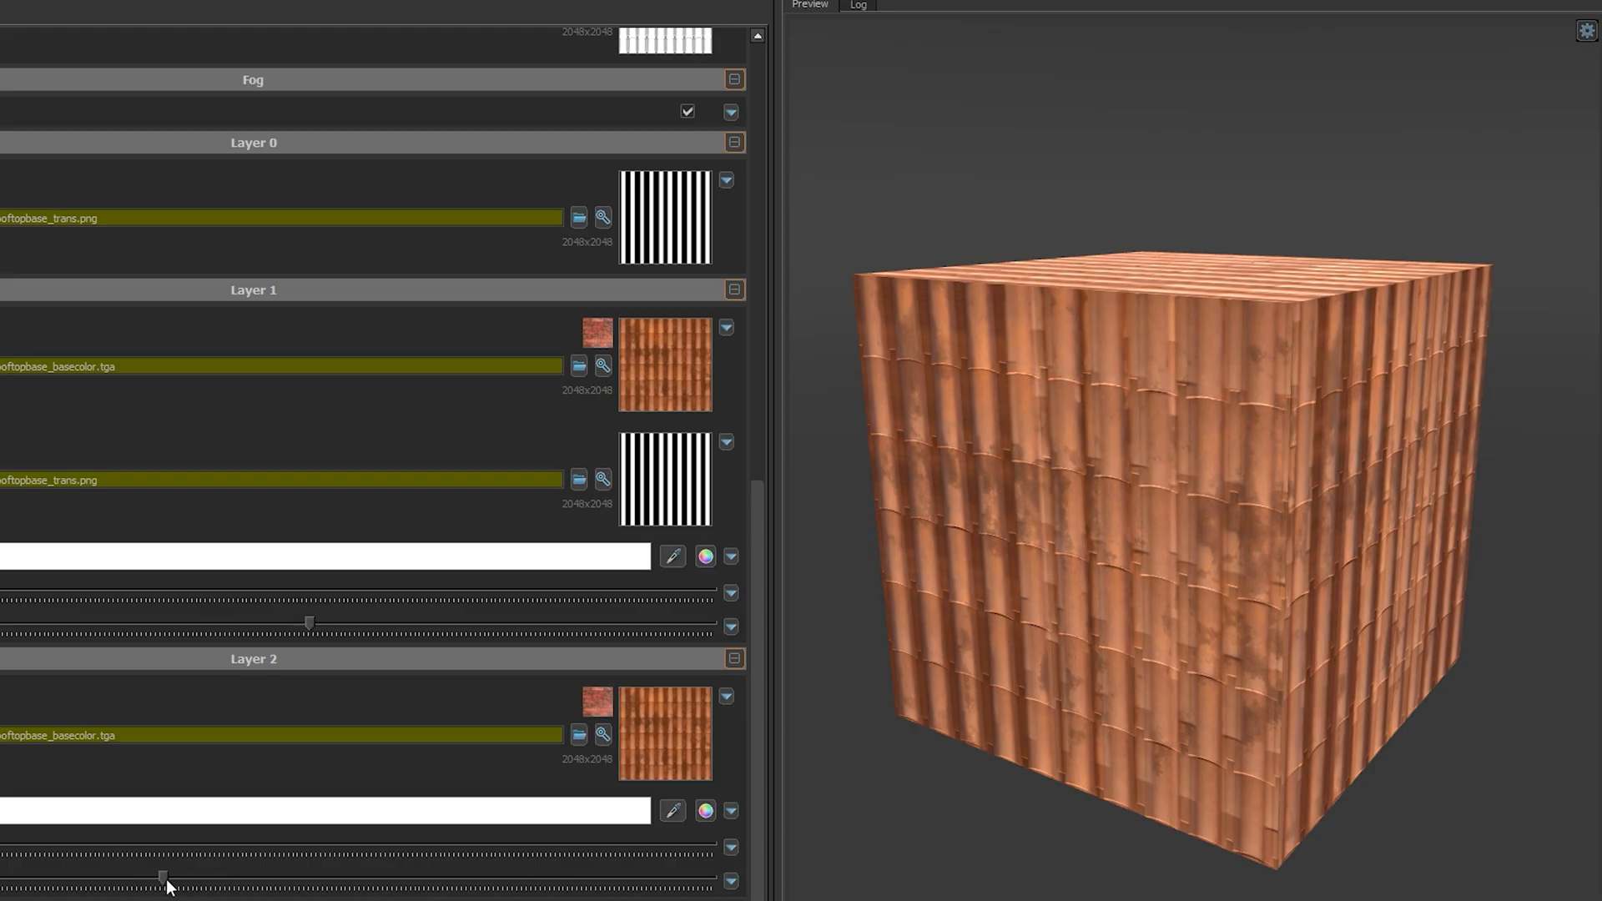
Set Texture Address Mode U to Wrap so the roof tiles repeat
{"action": "scroll", "scroll_direction": "down", "scroll_amount": 3}
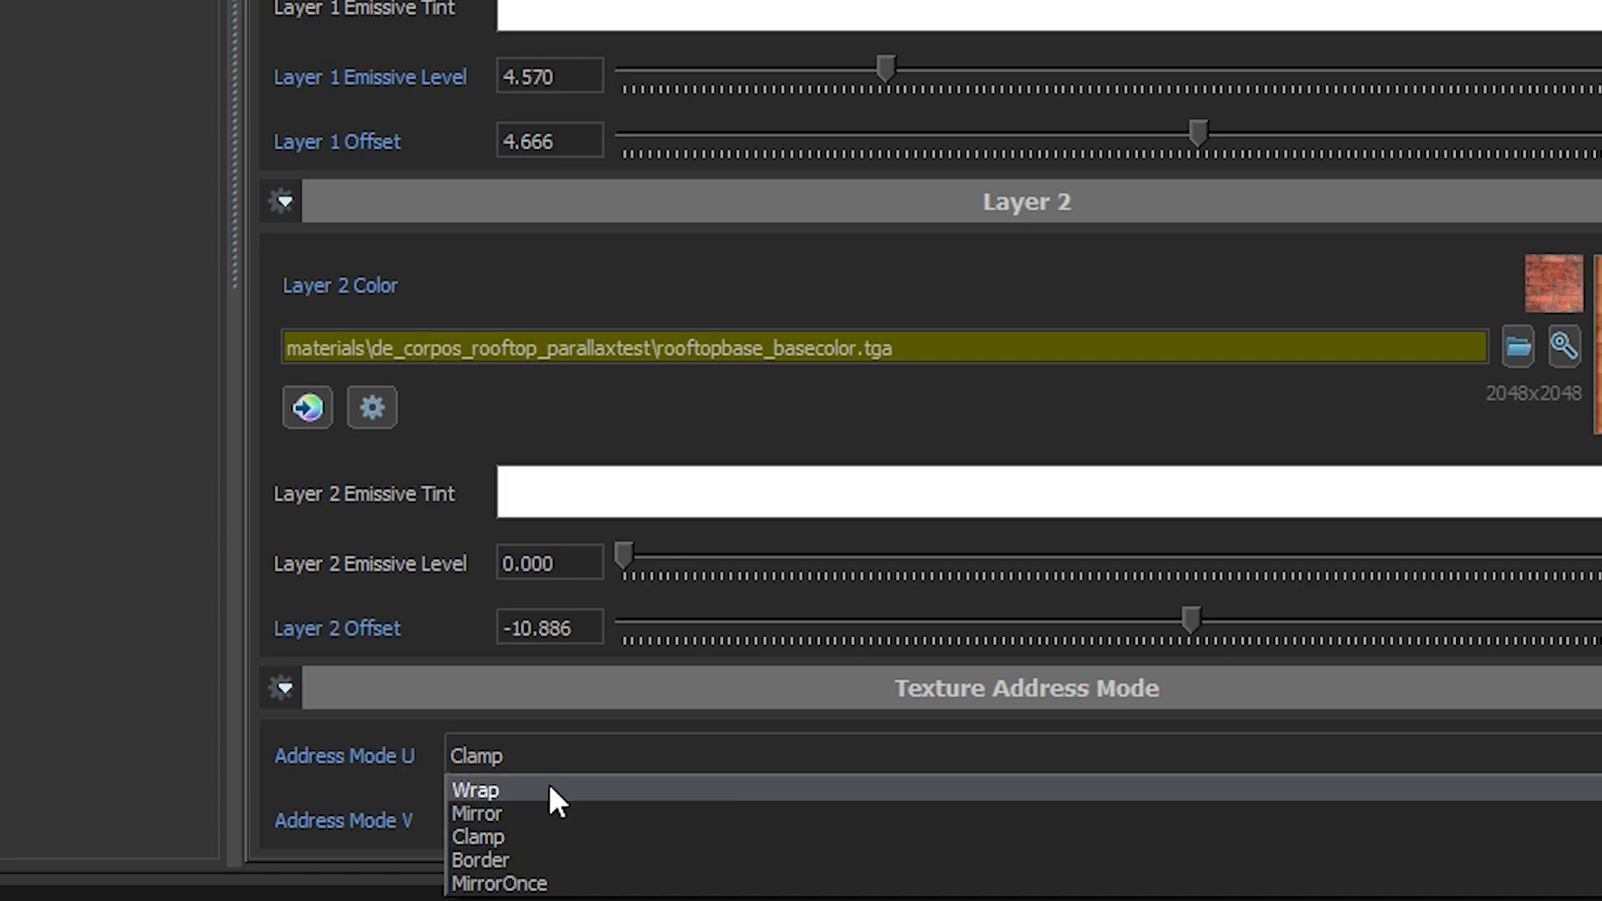
{"action": "left_click", "coordinate": [472, 791]}
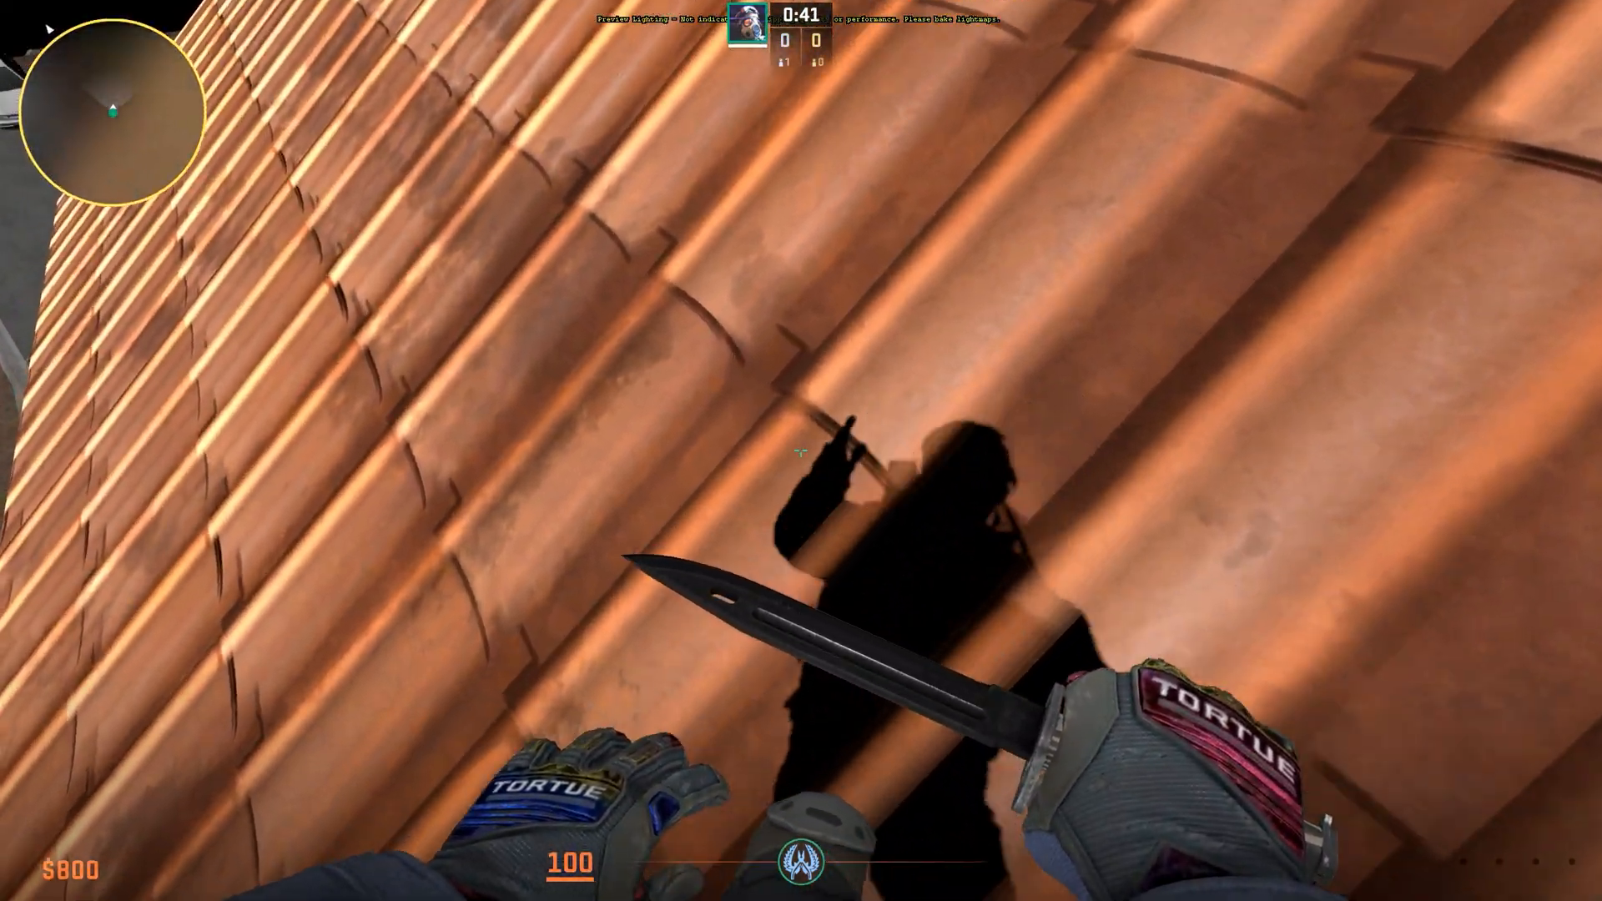
Inspect the tiled parallax roof material up close in Counter-Strike 2
{"action": "left_click", "coordinate": [801, 451]}
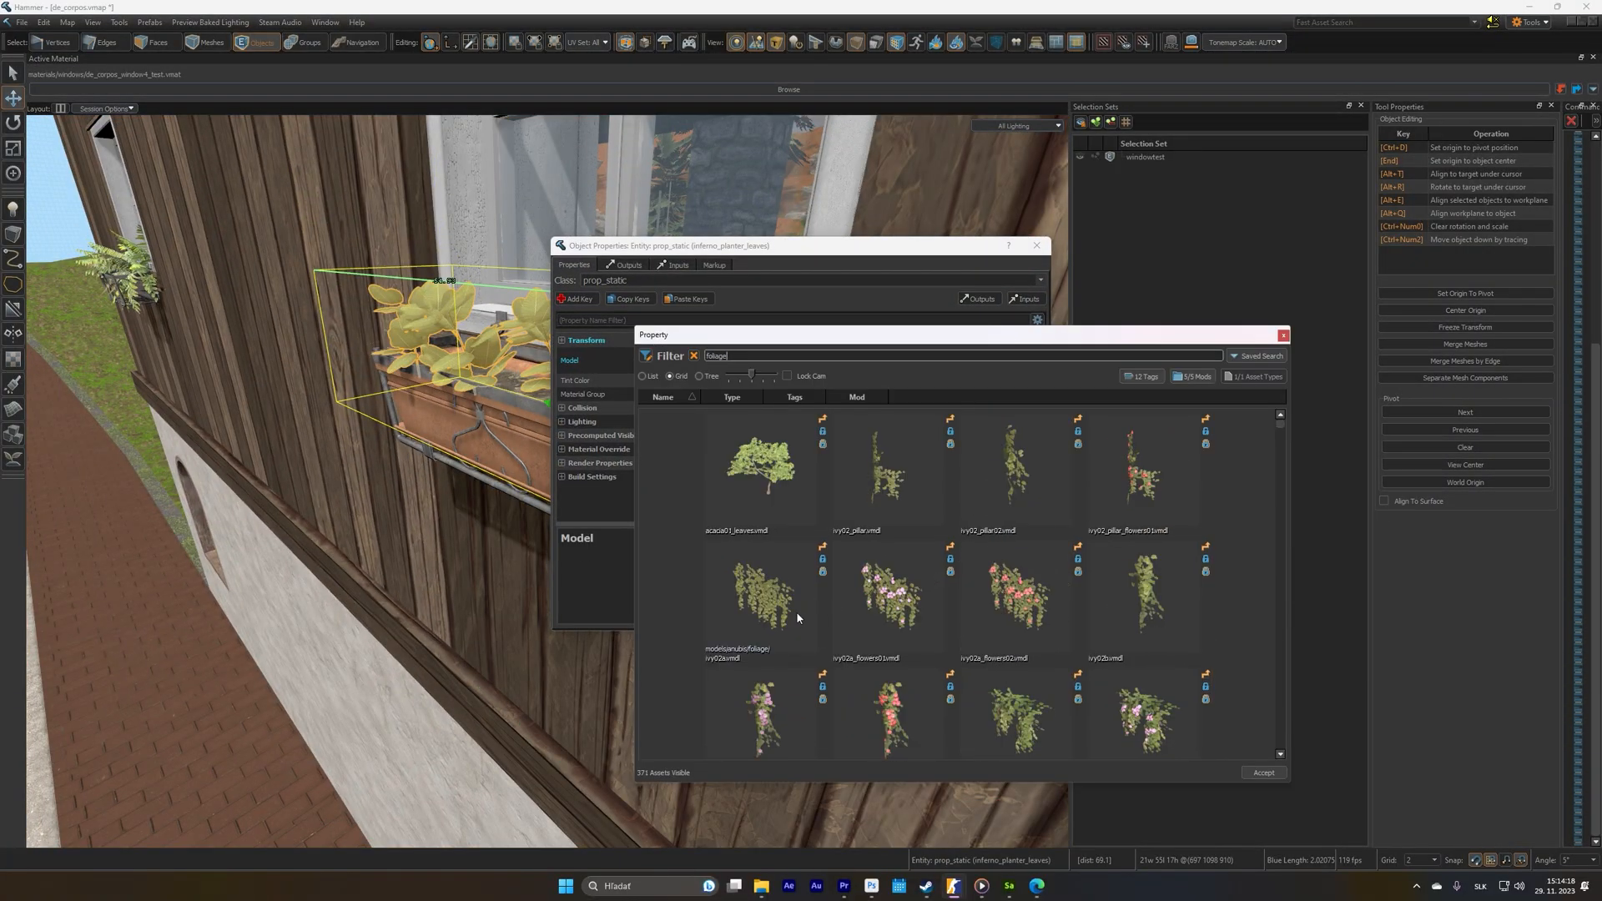
Try the red-flowered ivy, then settle on pink-flowered ivy02c_flowers01.vmdl
{"action": "left_click", "coordinate": [1016, 596]}
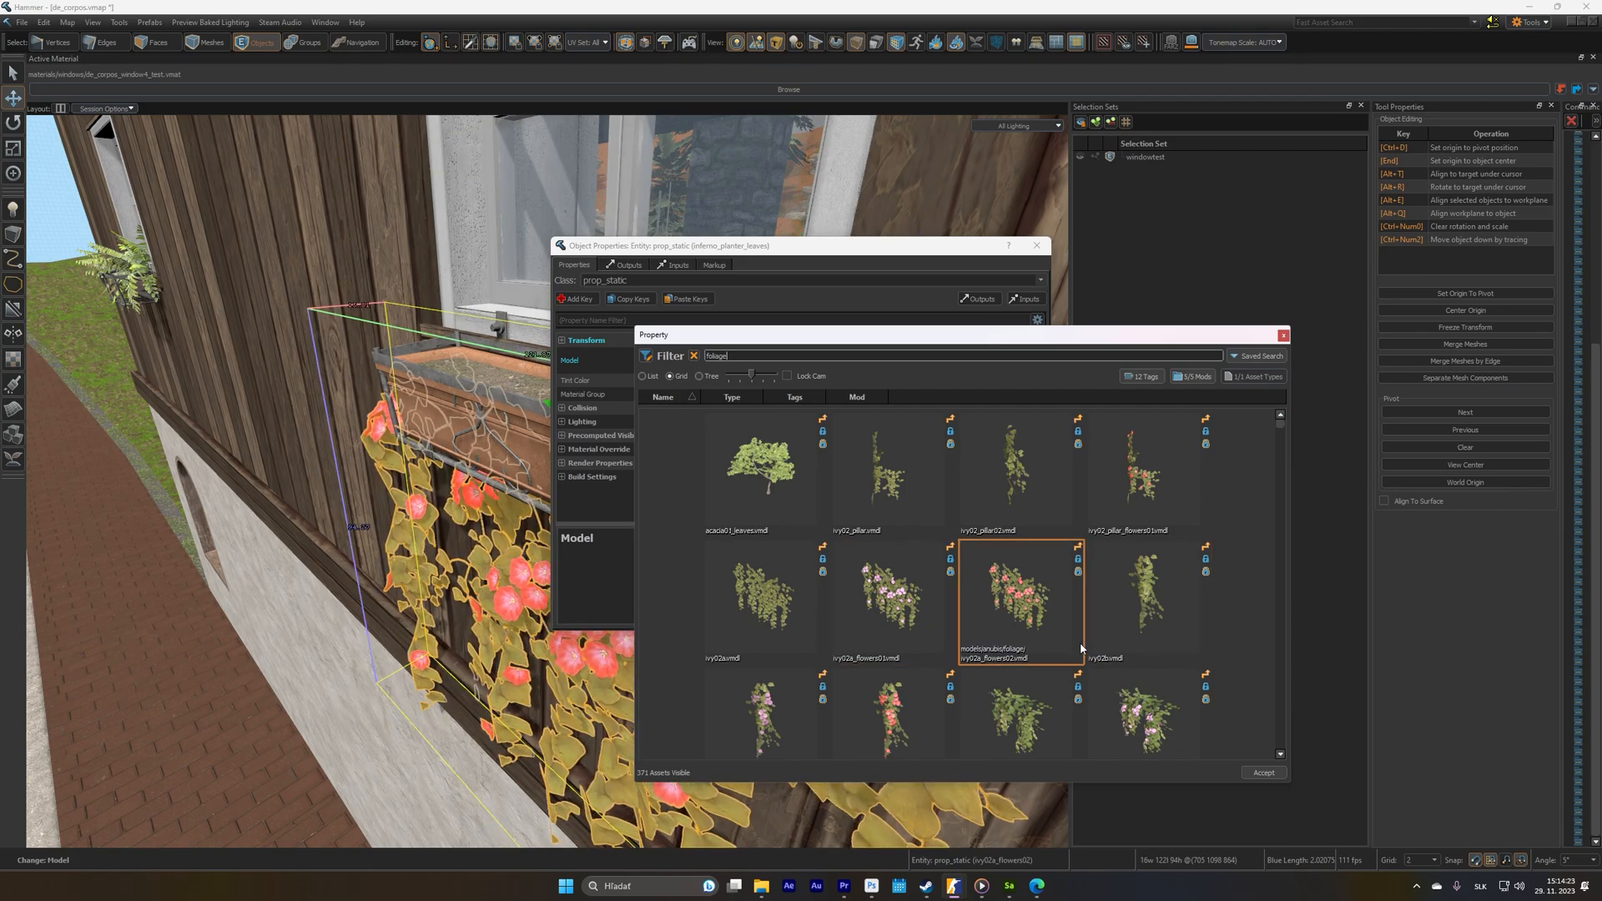
{"action": "left_click", "coordinate": [1263, 773]}
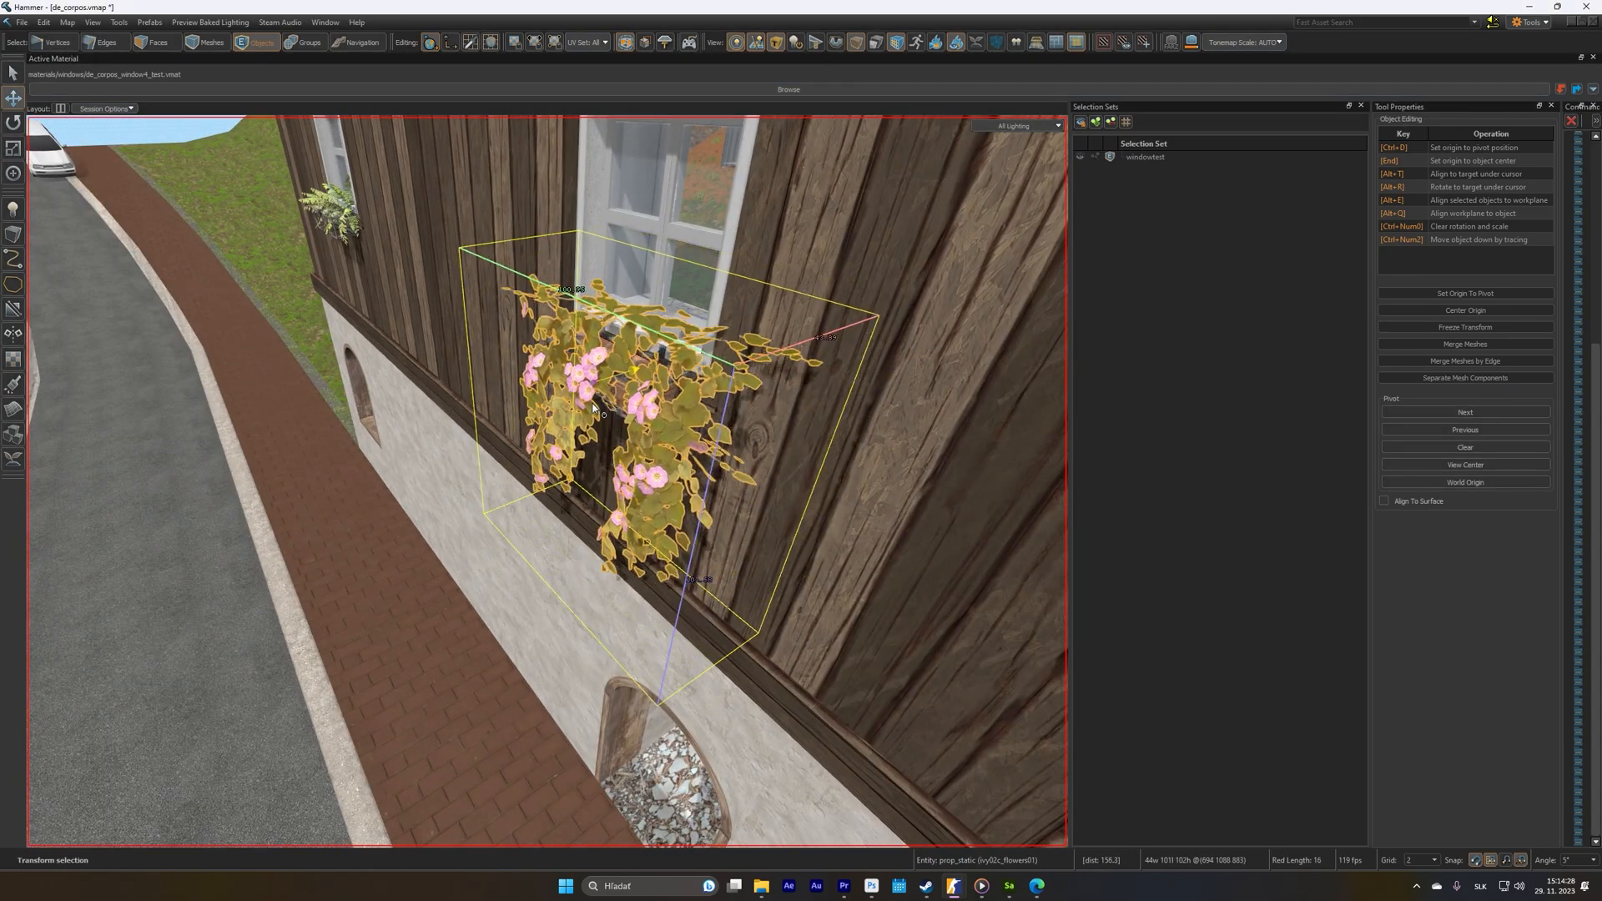